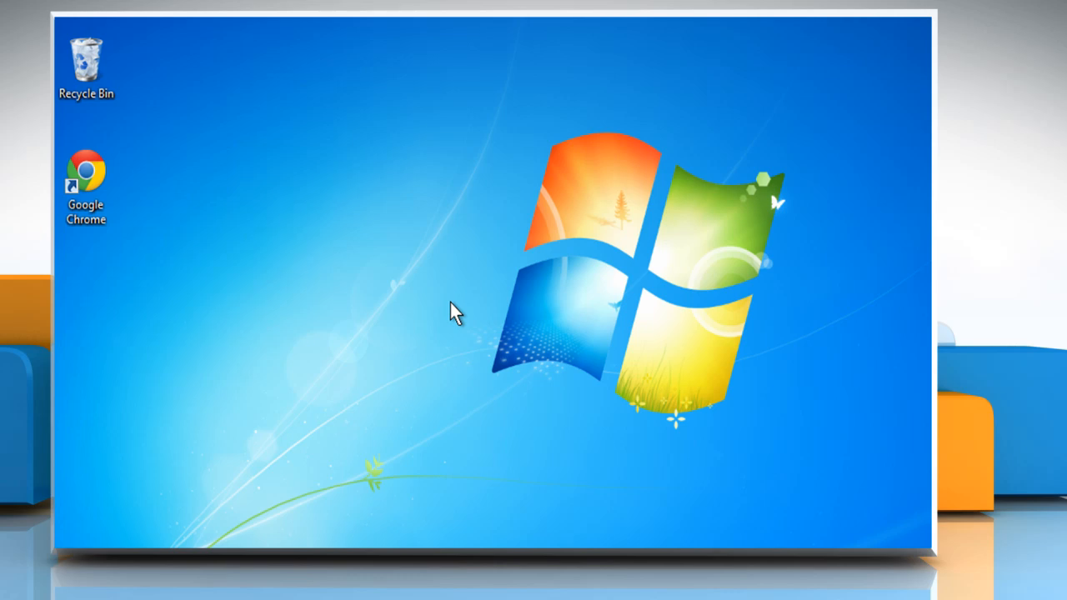
mouse_move(181, 220)
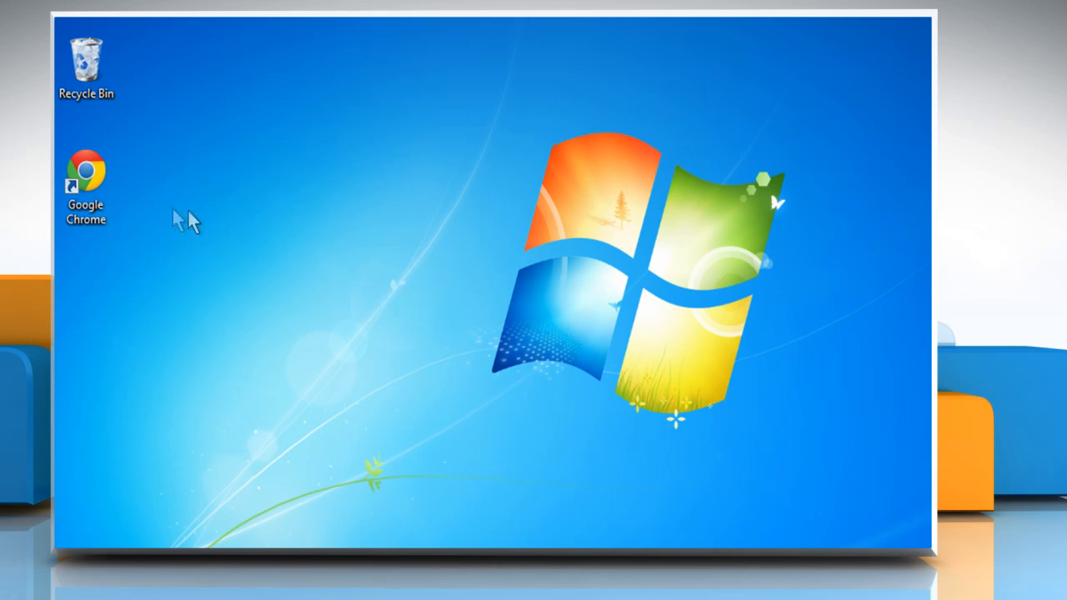
- Bring up the context menu for the Google Chrome desktop shortcut
right_click(85, 170)
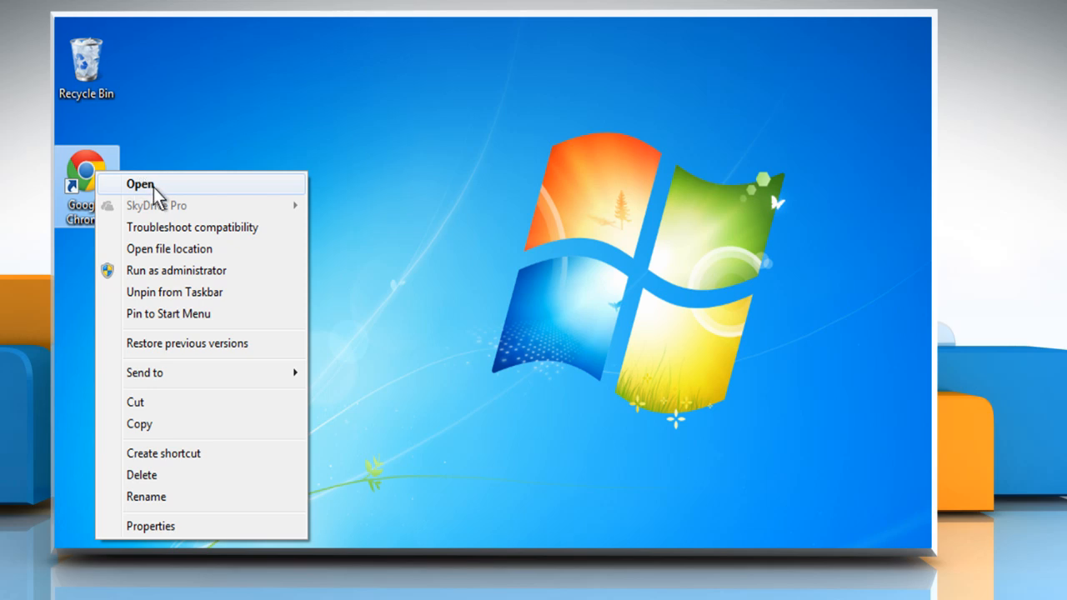
- Launch Chrome and go to windows.microsoft.com's Windows Update error 80072efd help page
left_click(140, 183)
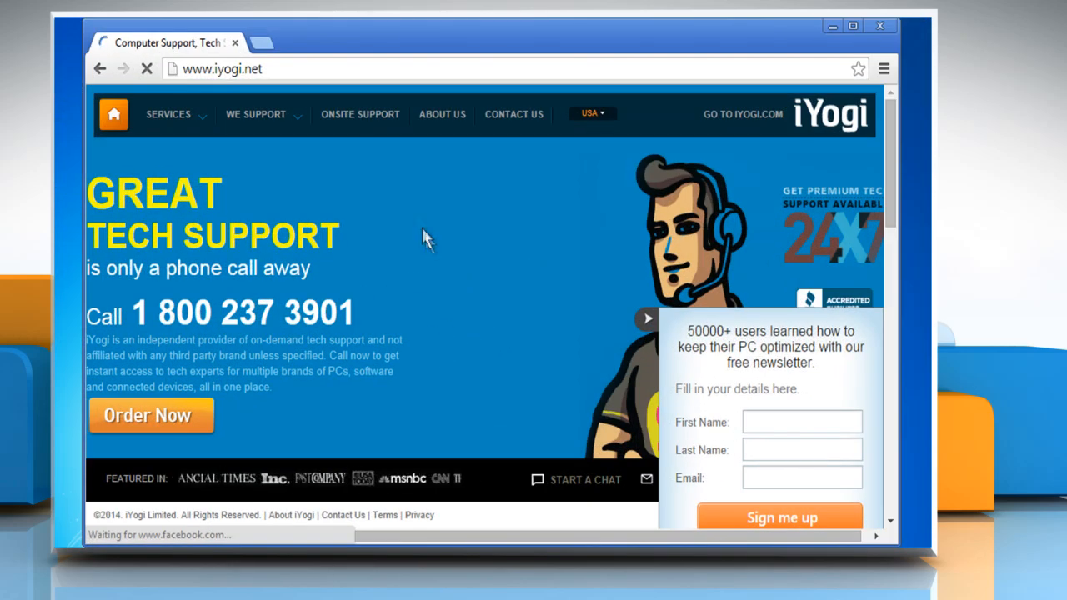
type("windows")
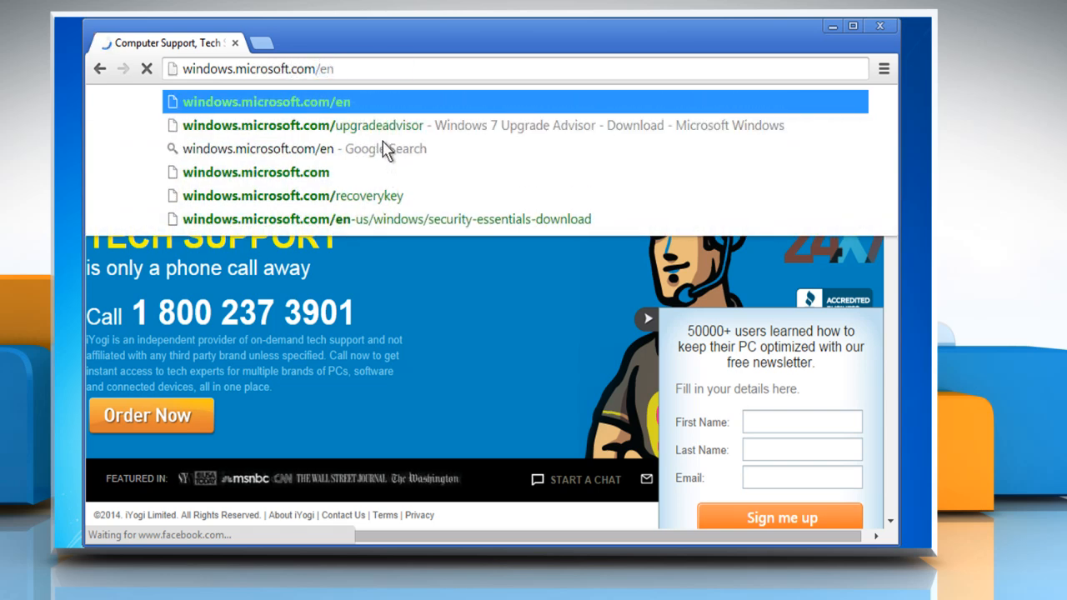
type("-us")
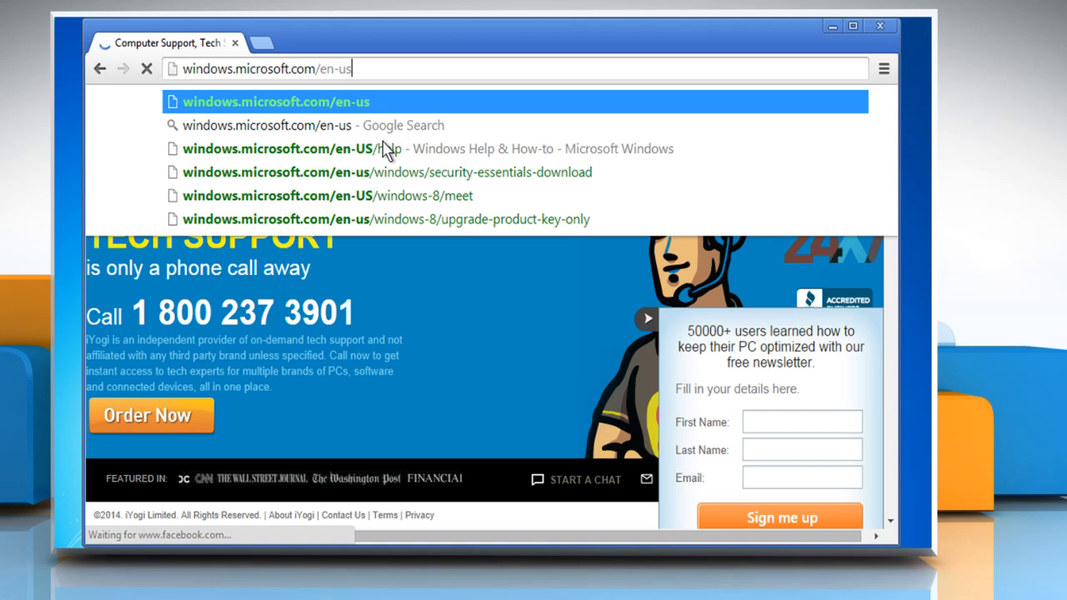
type("/windows/")
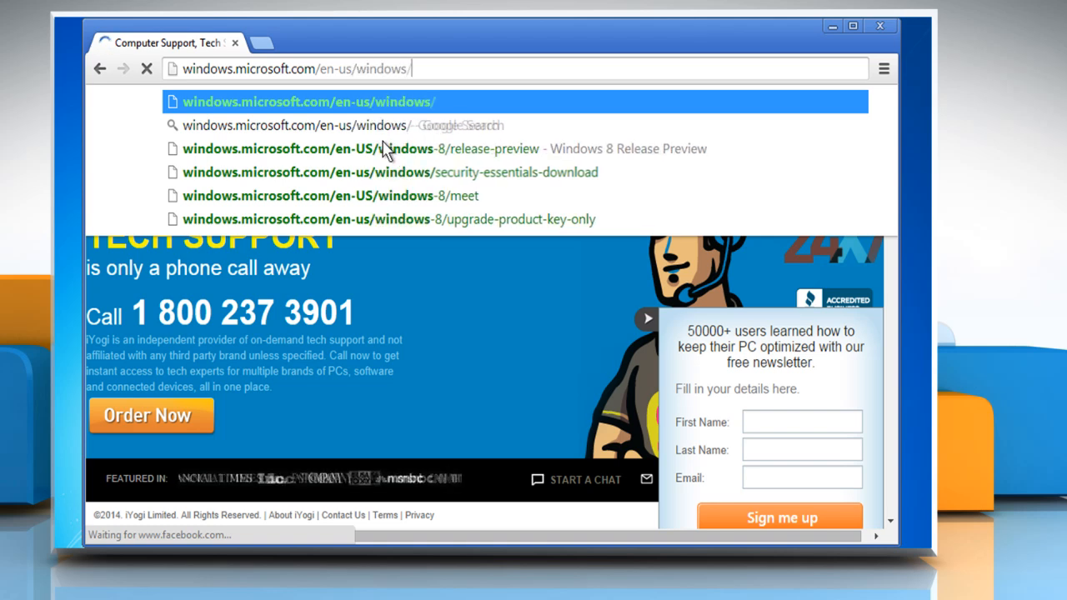
type("windows-")
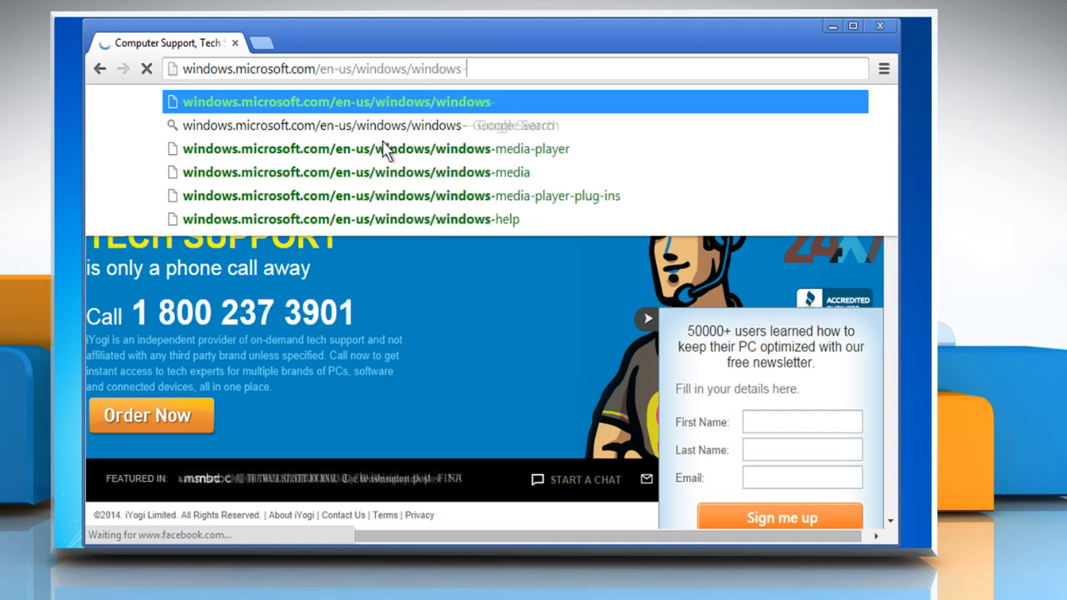
type("update-error-80072")
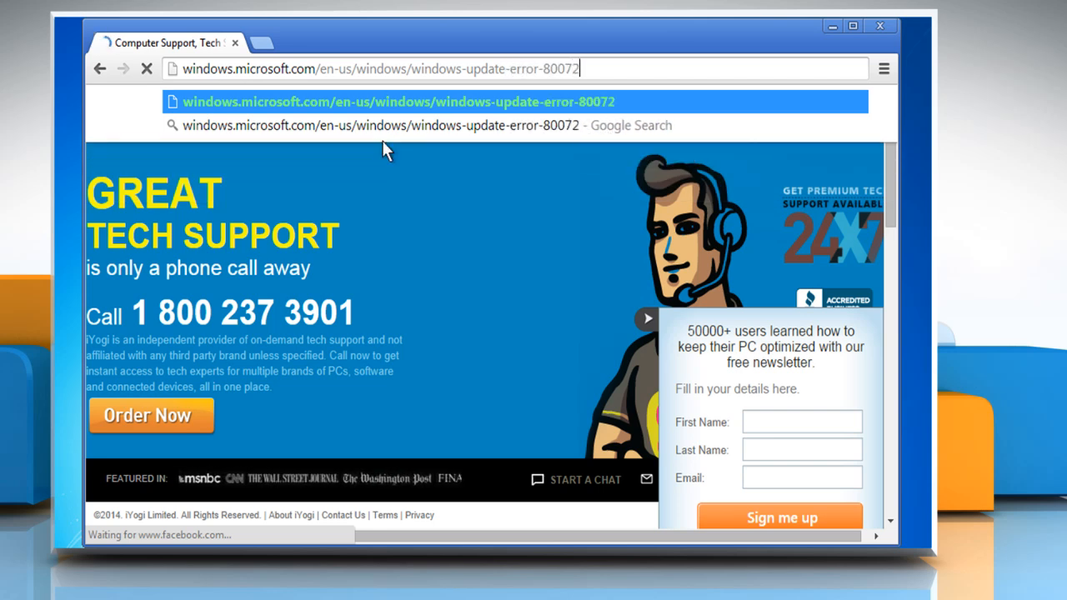
type("efd")
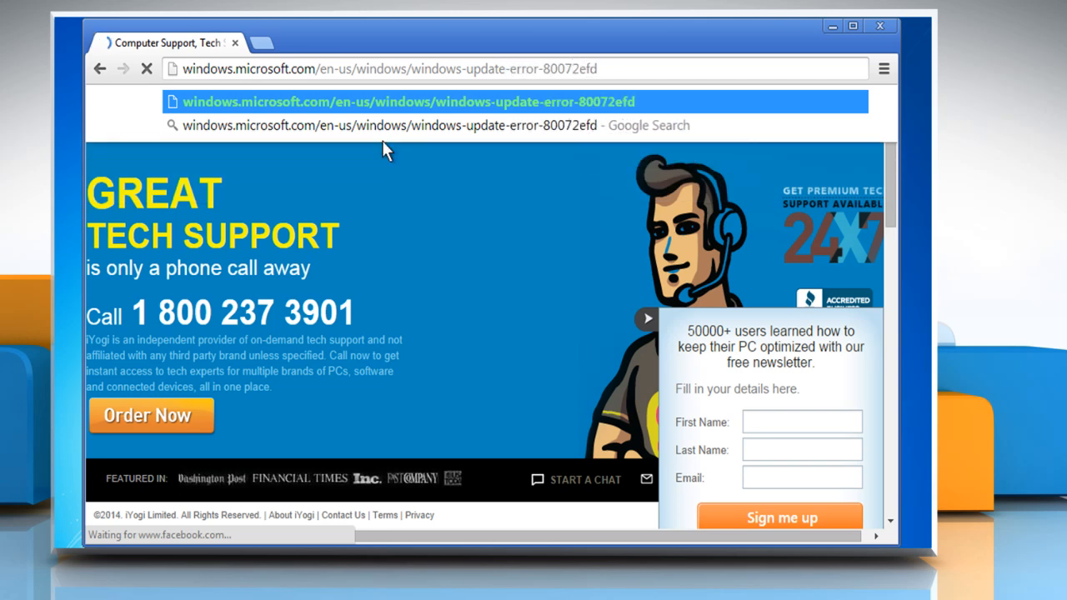
type("#1TC")
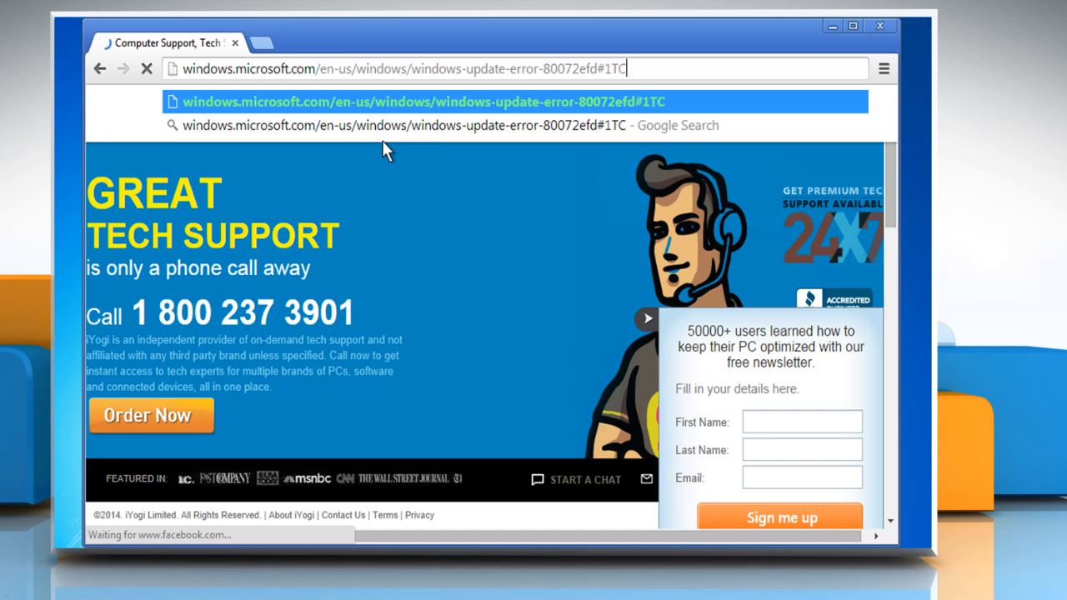
type("=windows-7")
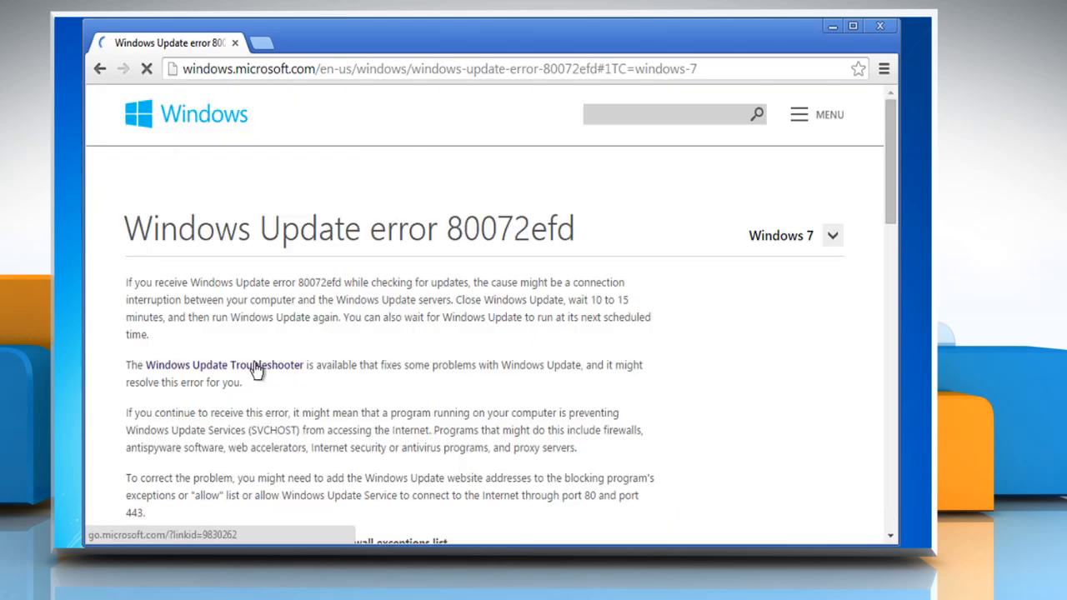
- Download the Windows Update Troubleshooter, show it in the Downloads folder, and close Chrome
left_click(223, 364)
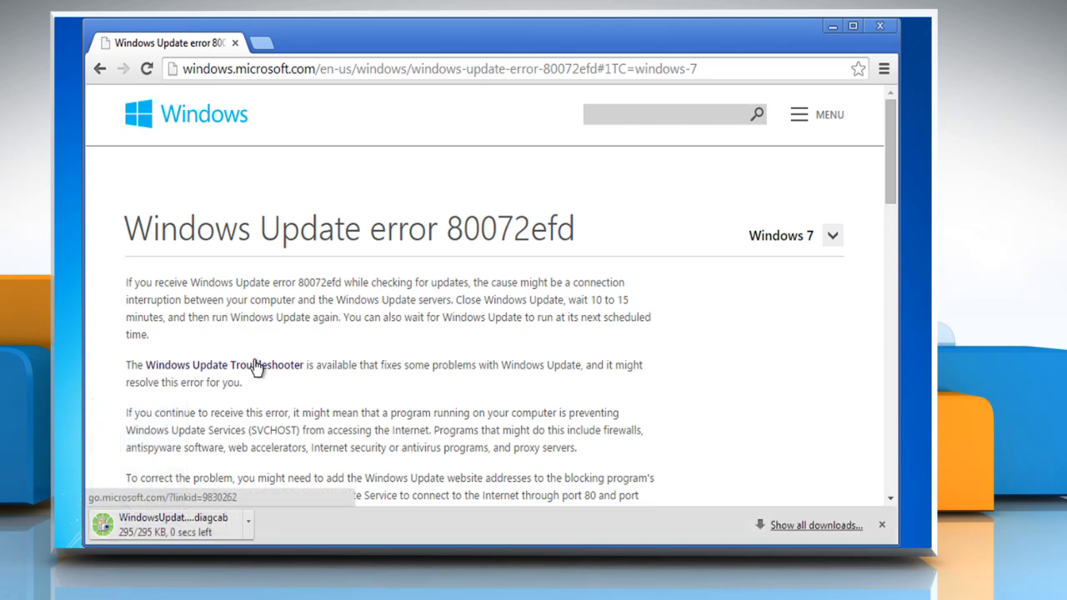
left_click(242, 527)
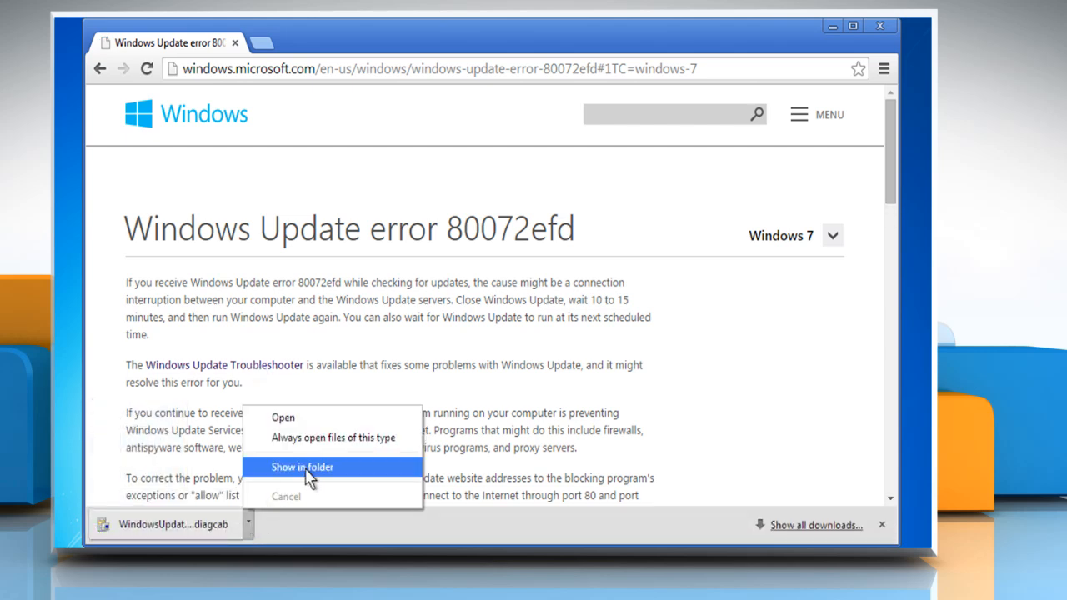
left_click(302, 467)
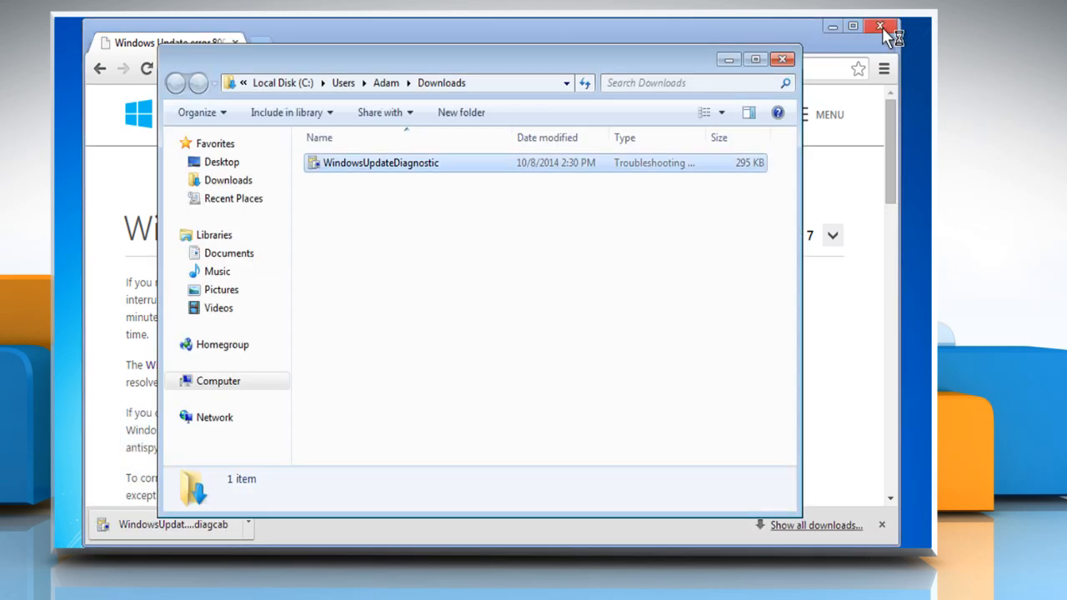
left_click(882, 23)
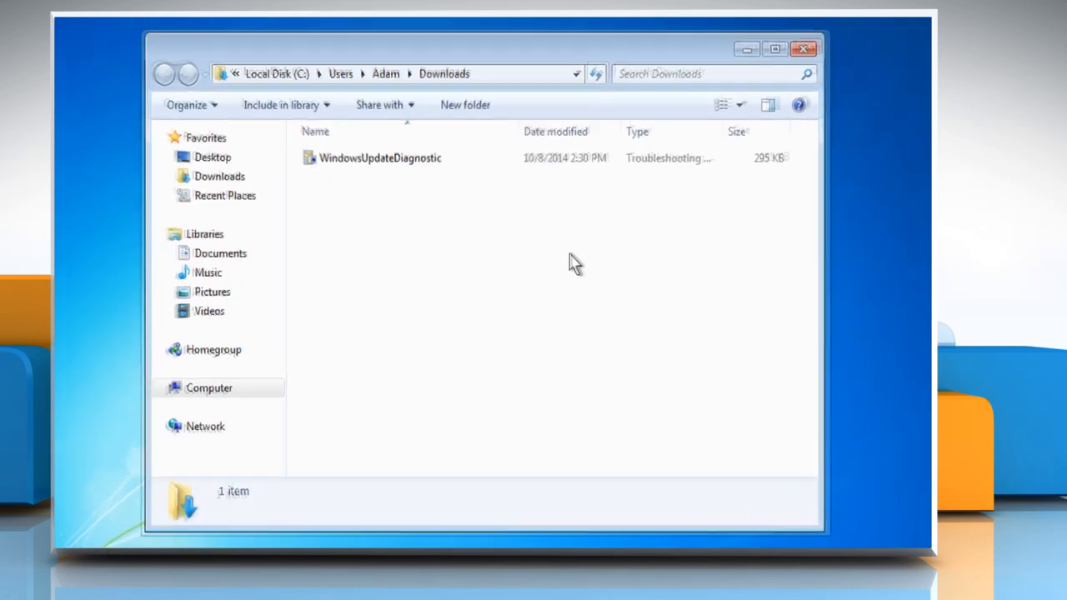
- Run WindowsUpdateDiagnostic until components are reported fixed, then close it and the Downloads window
double_click(380, 157)
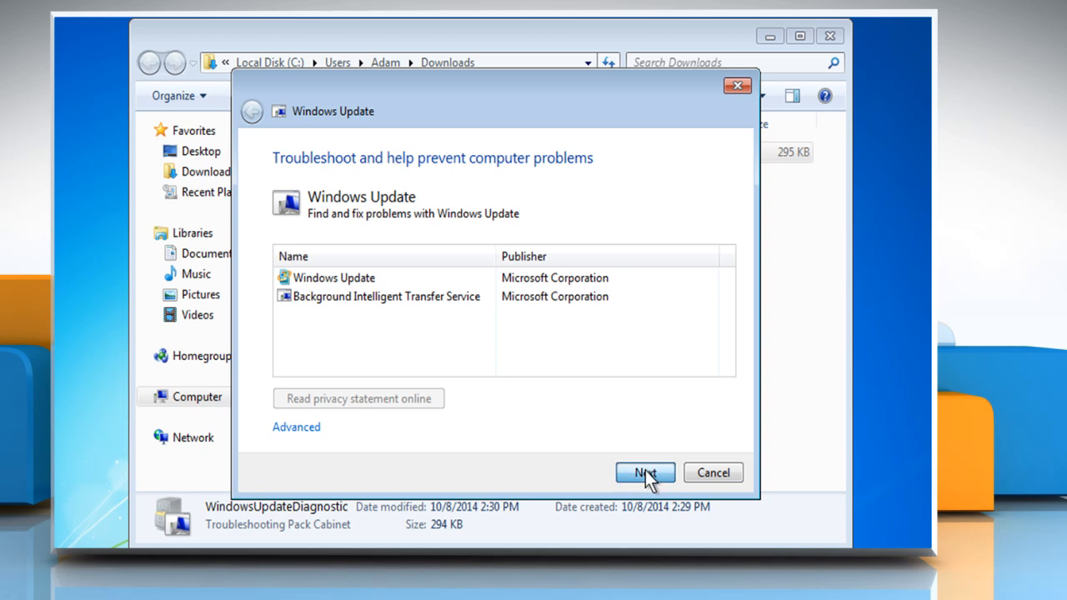
left_click(643, 474)
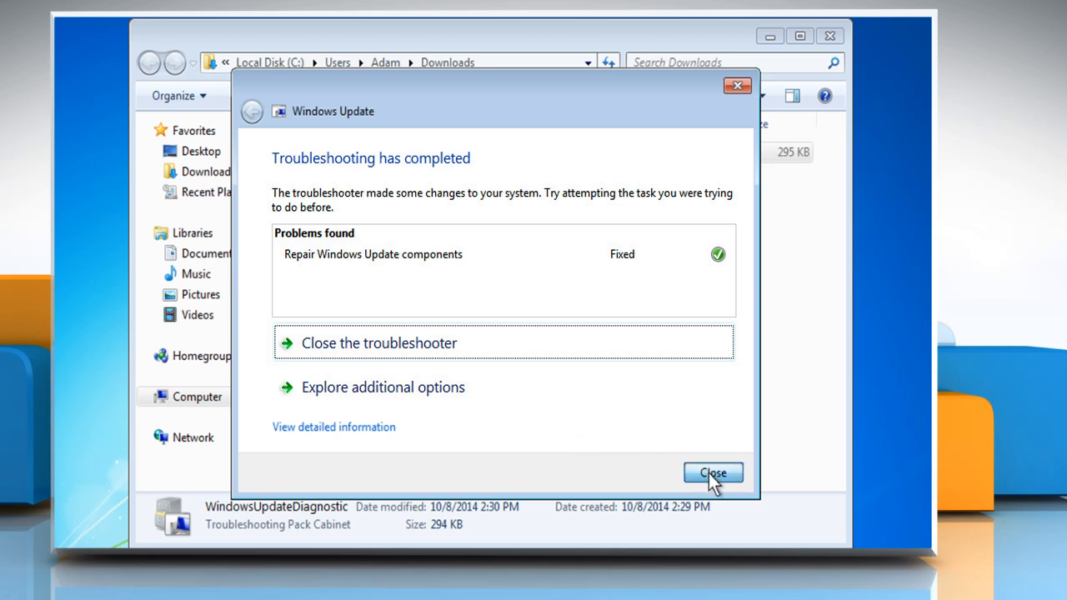
left_click(714, 473)
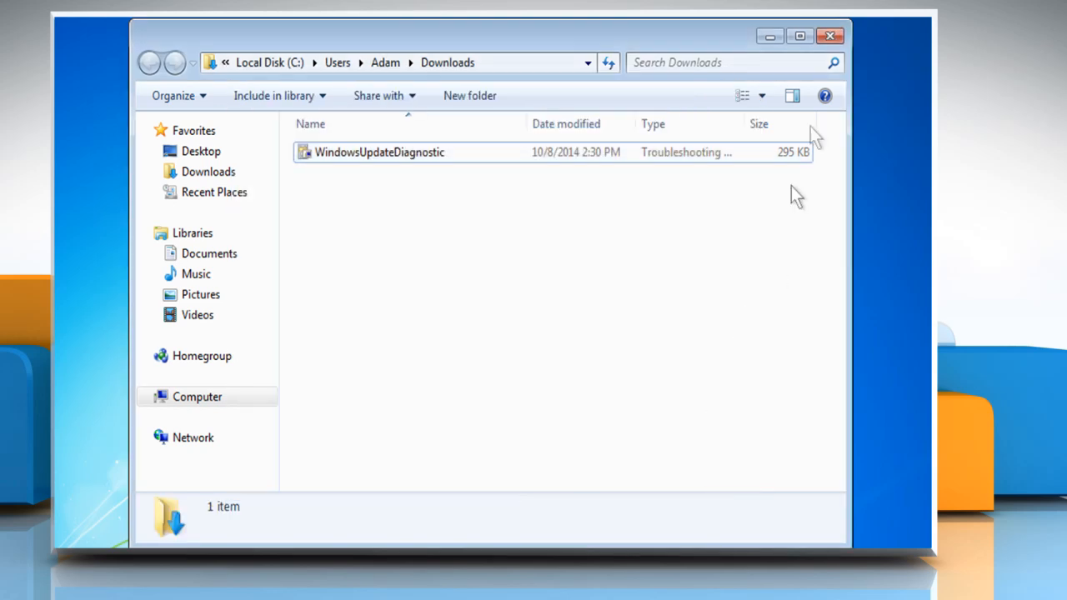
left_click(827, 35)
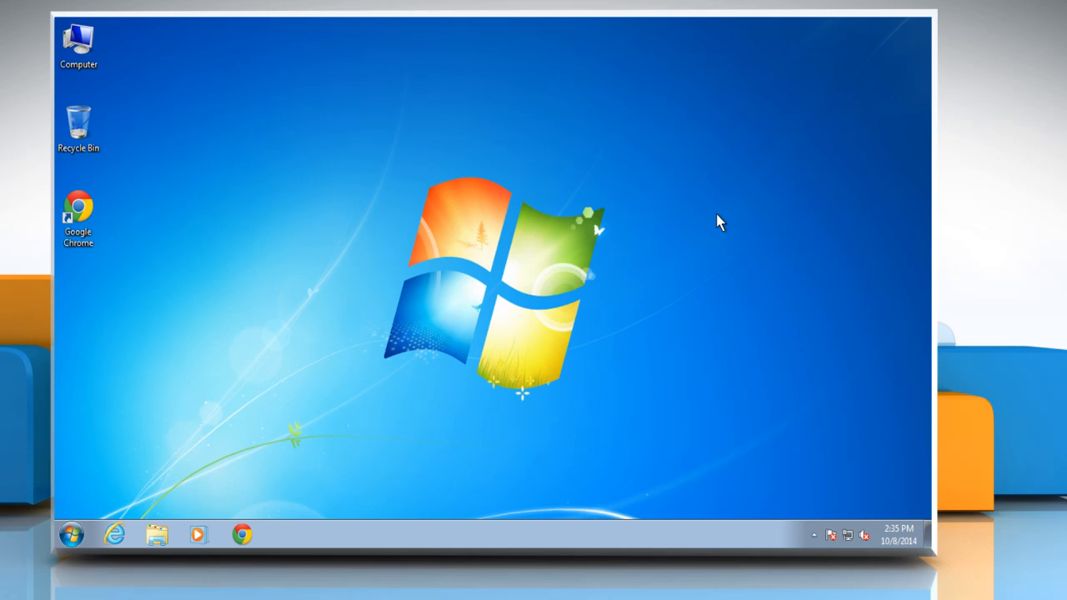